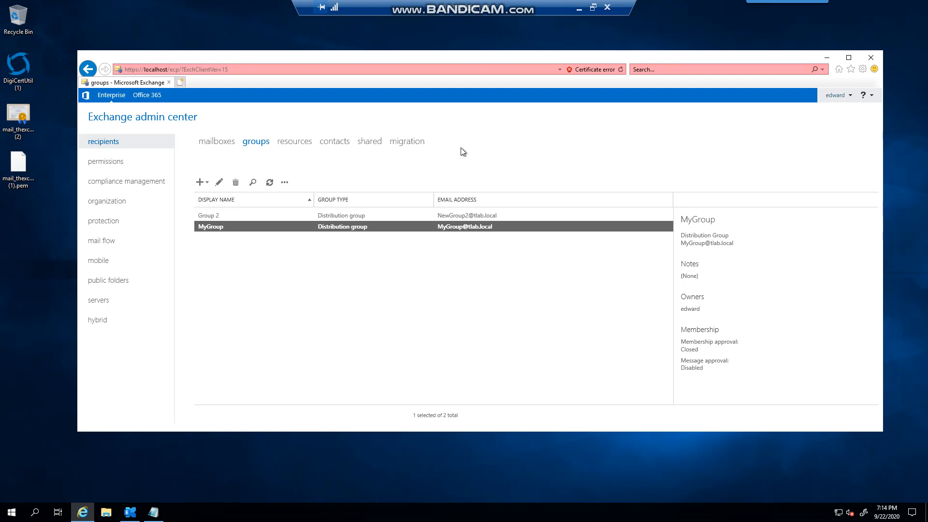
pyautogui.moveTo(450, 215)
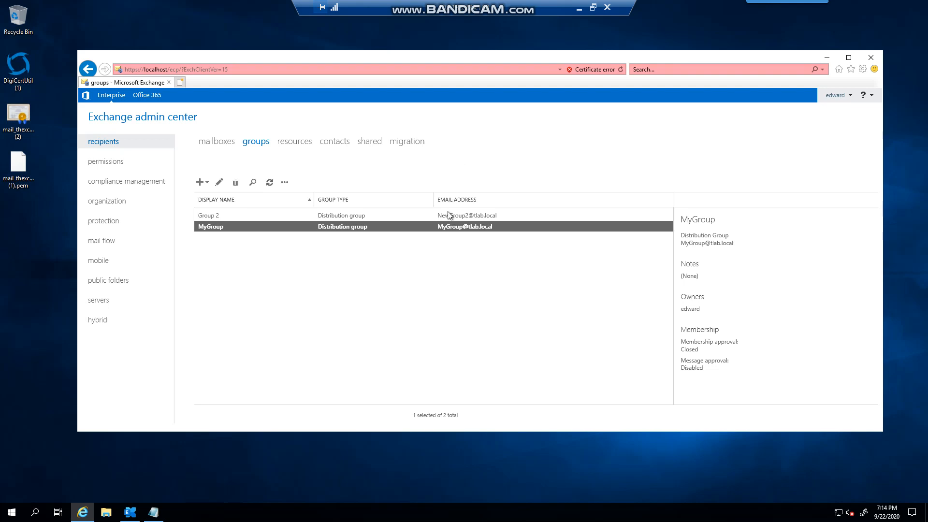
pyautogui.moveTo(466, 238)
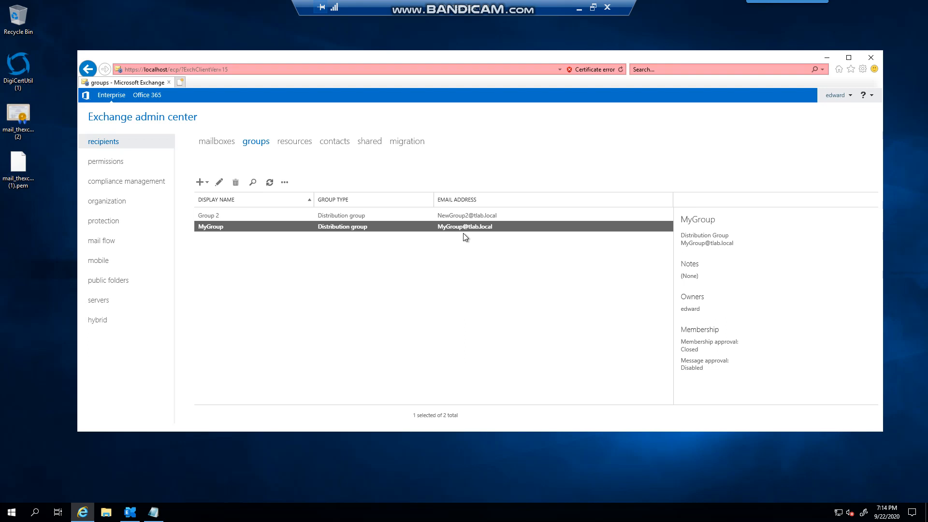
pyautogui.moveTo(474, 213)
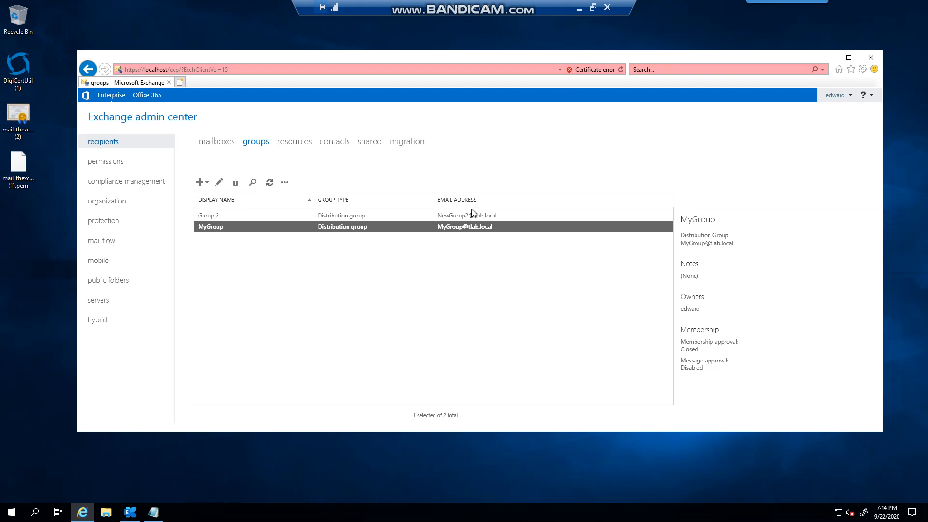
pyautogui.moveTo(343, 241)
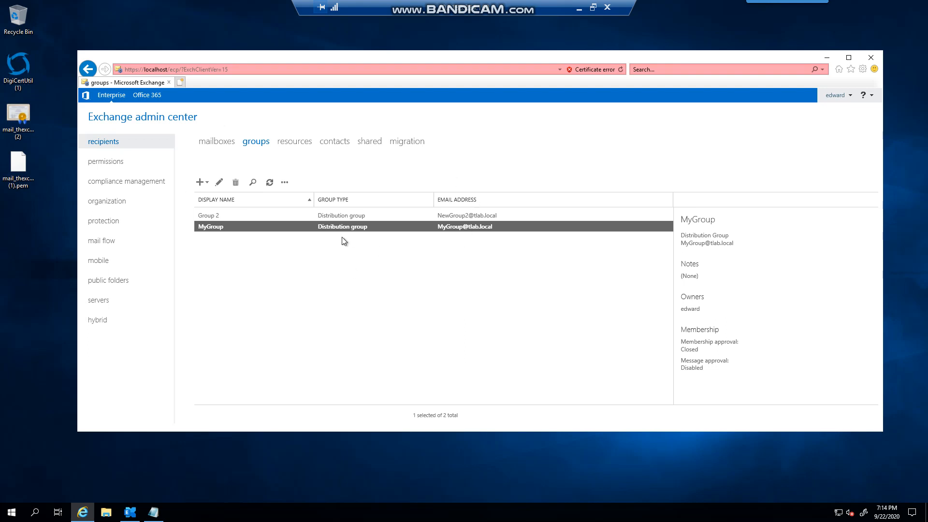
pyautogui.moveTo(345, 245)
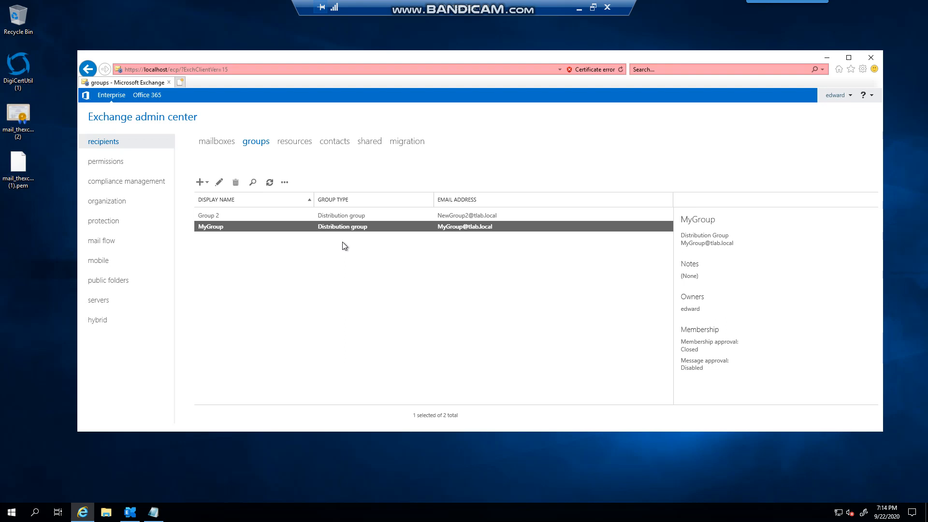
pyautogui.moveTo(318, 188)
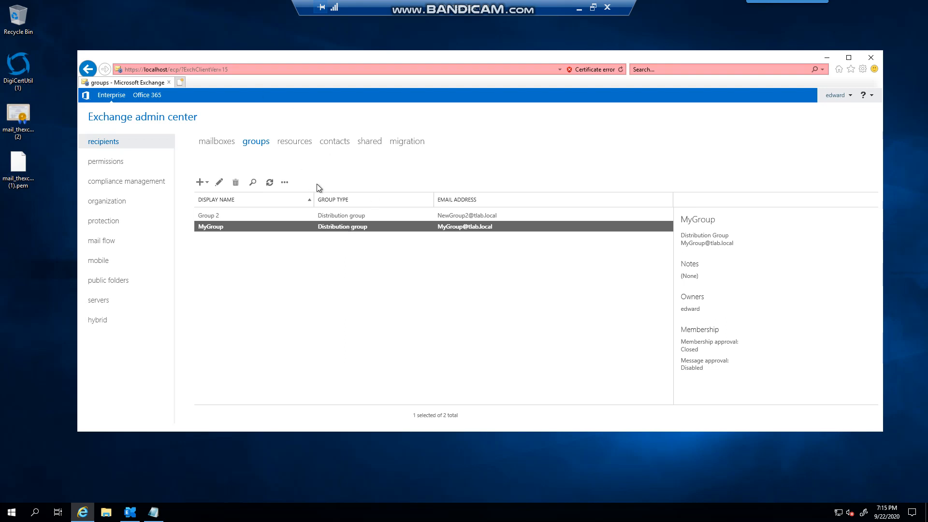
pyautogui.moveTo(116, 146)
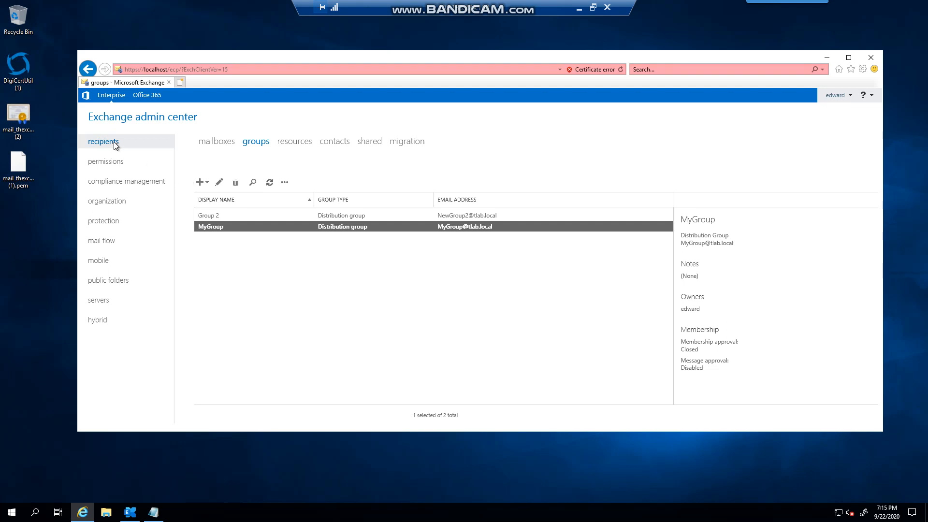
pyautogui.moveTo(113, 147)
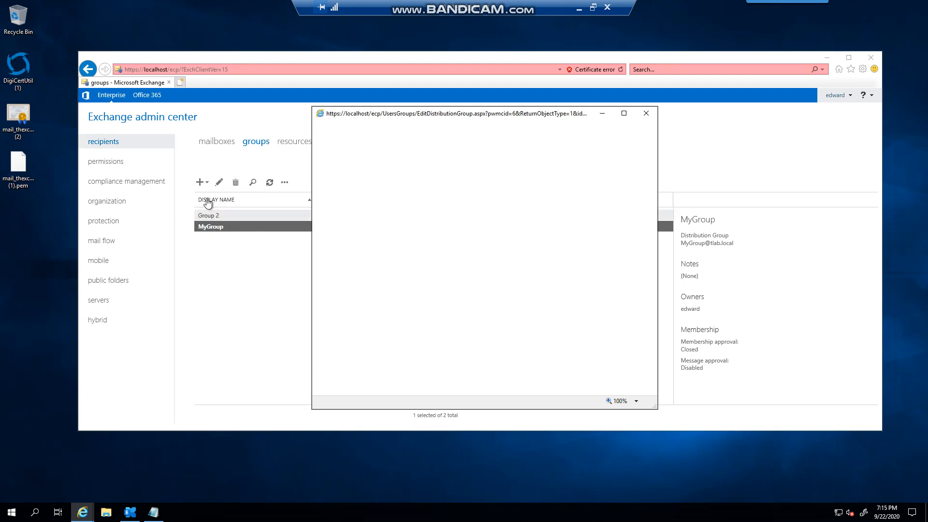
pyautogui.click(218, 182)
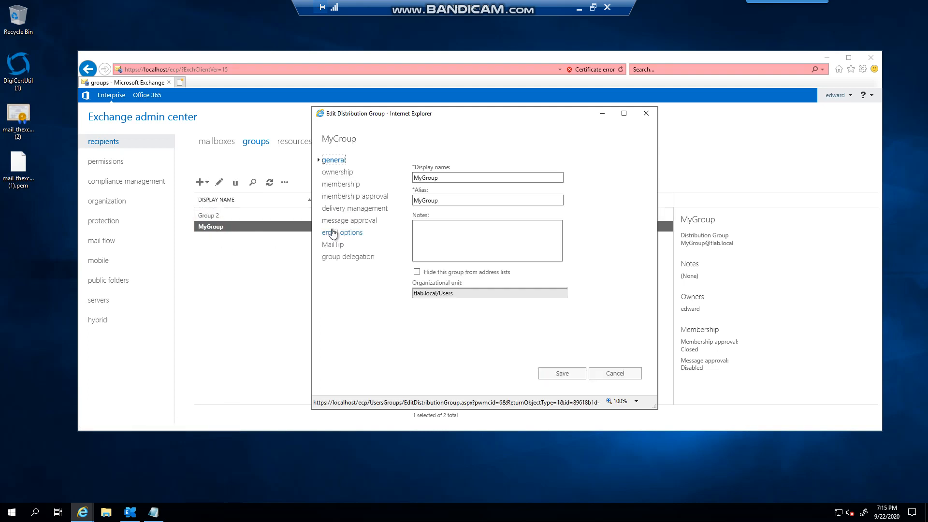
pyautogui.click(342, 232)
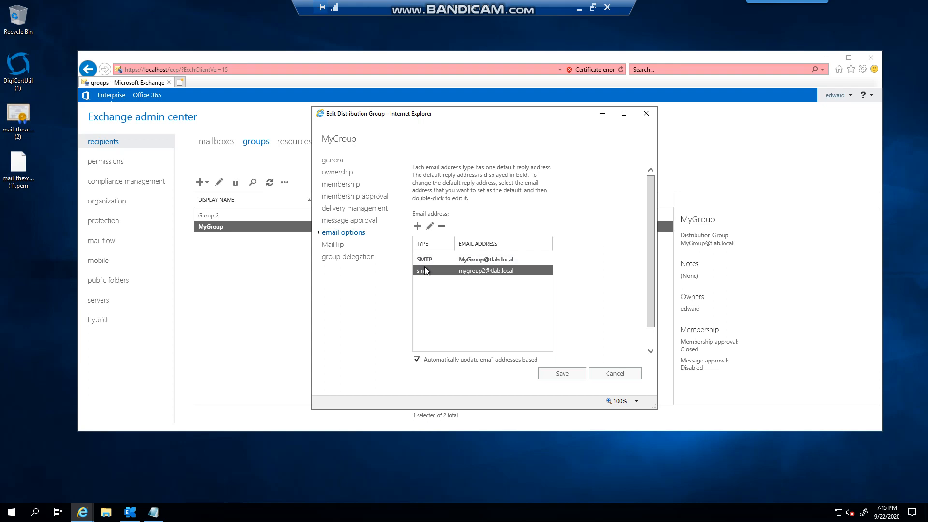
pyautogui.moveTo(463, 319)
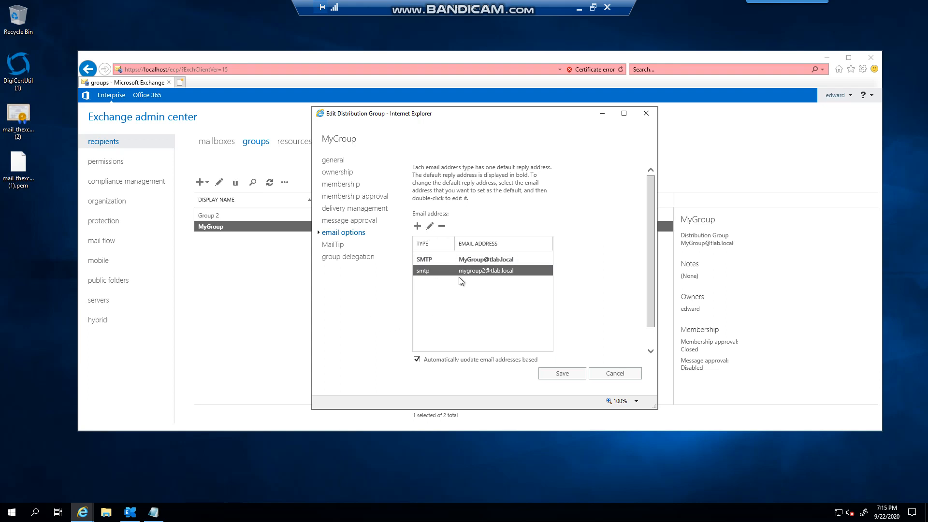
pyautogui.moveTo(513, 290)
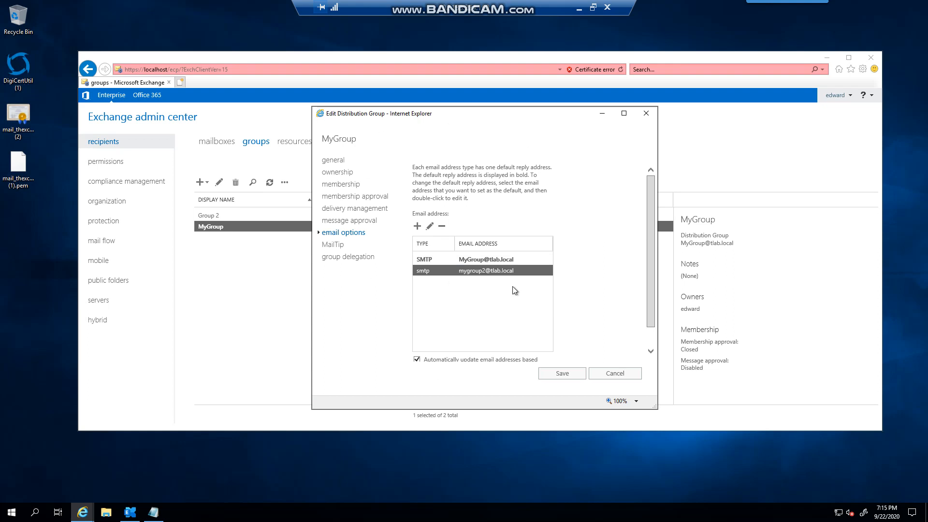
pyautogui.click(561, 373)
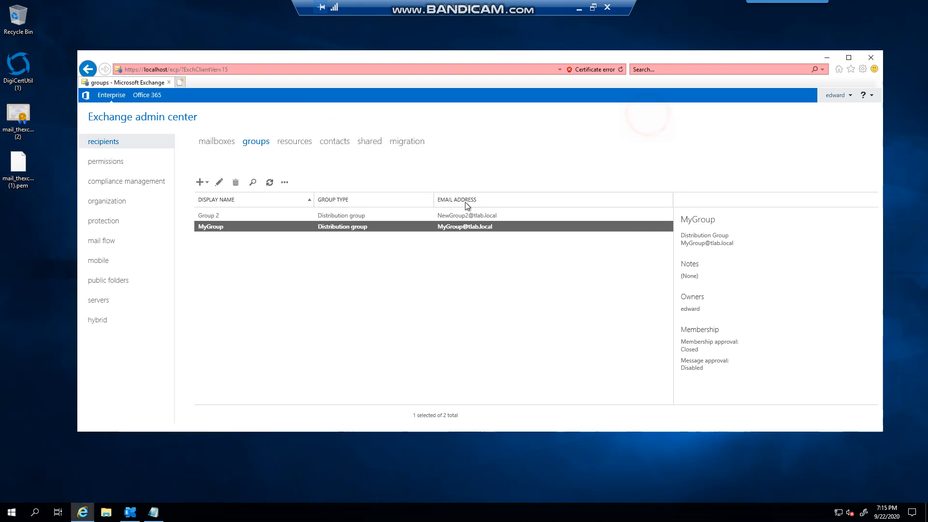
# Bring the Exchange Management Shell window to the front
pyautogui.click(129, 512)
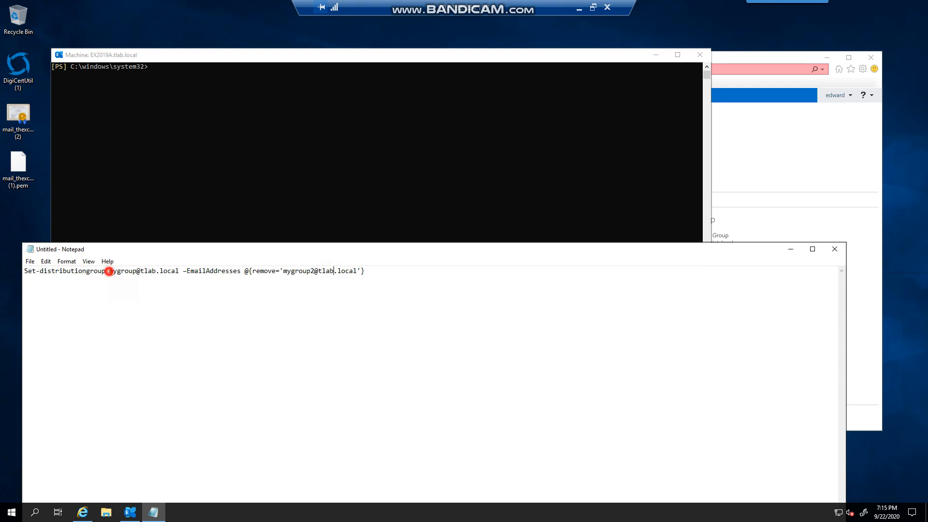
pyautogui.doubleClick(131, 271)
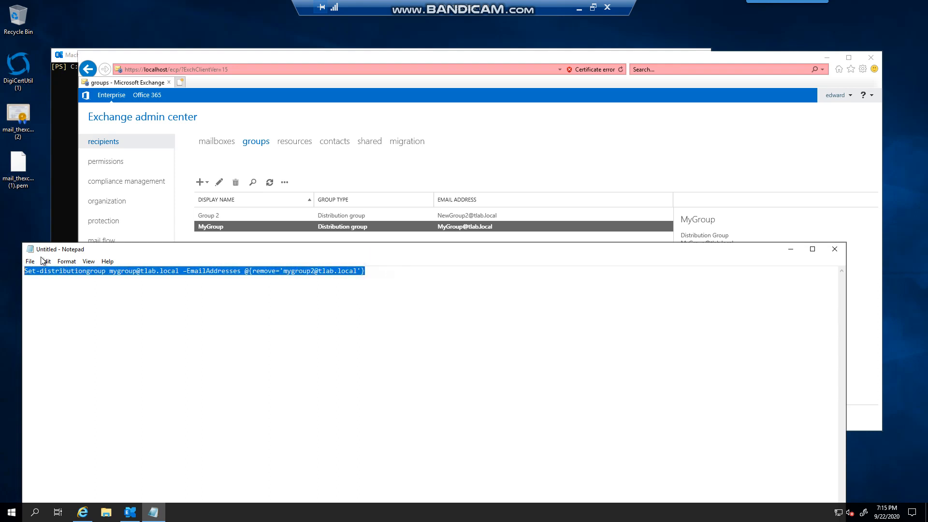
pyautogui.click(130, 512)
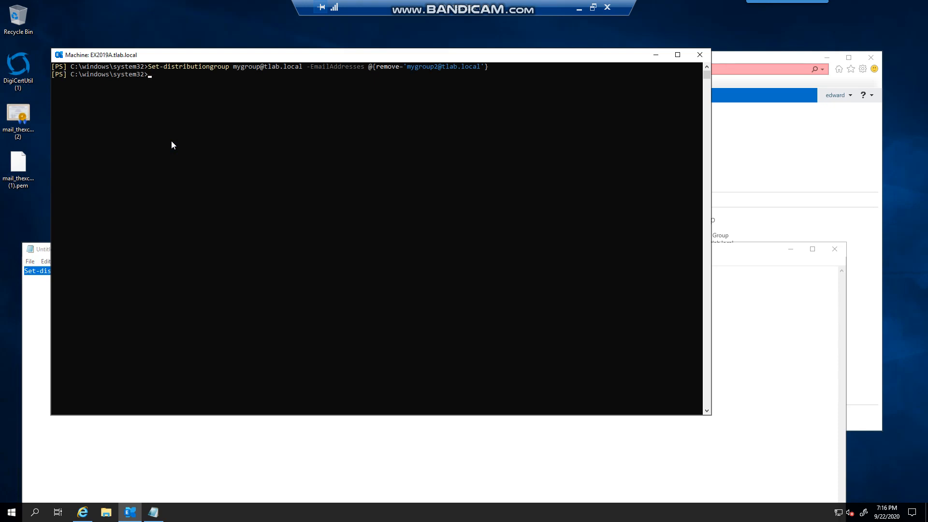
pyautogui.moveTo(358, 180)
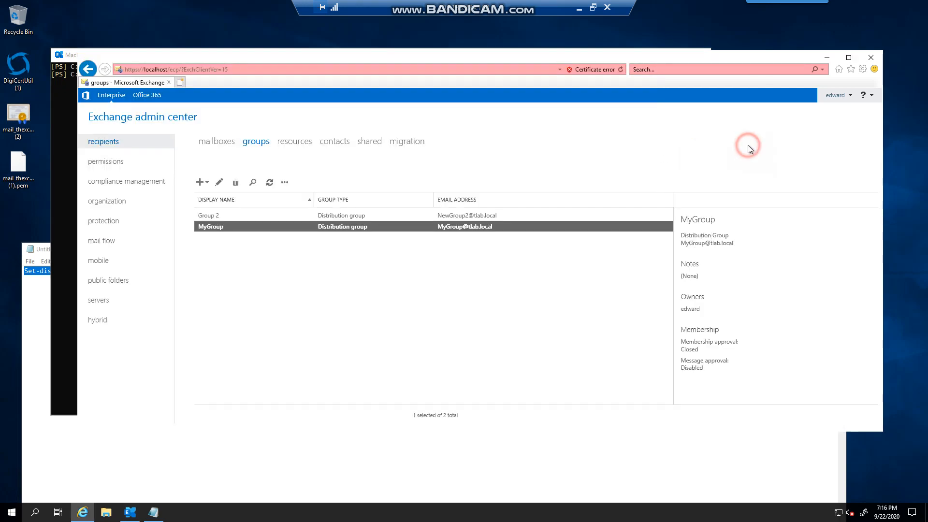
# Refresh the groups list and reopen MyGroup's properties to check its addresses
pyautogui.click(269, 181)
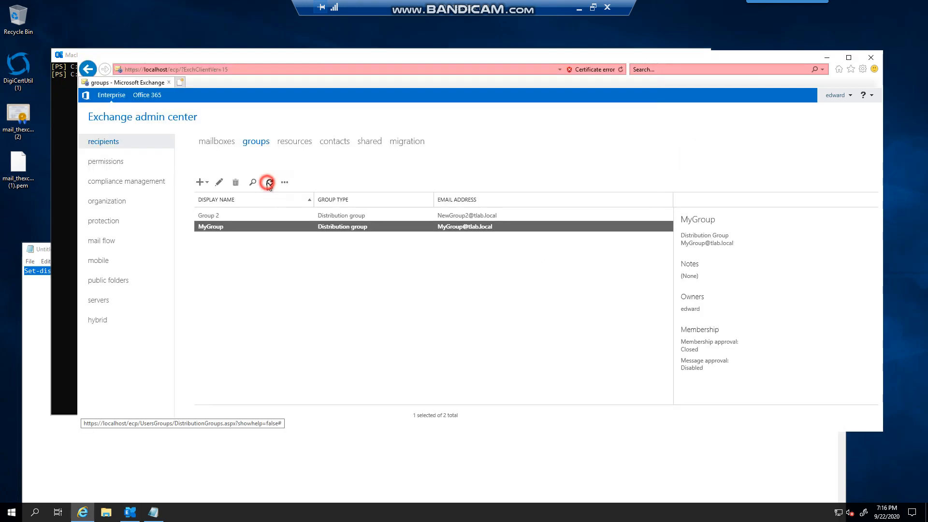
pyautogui.click(219, 182)
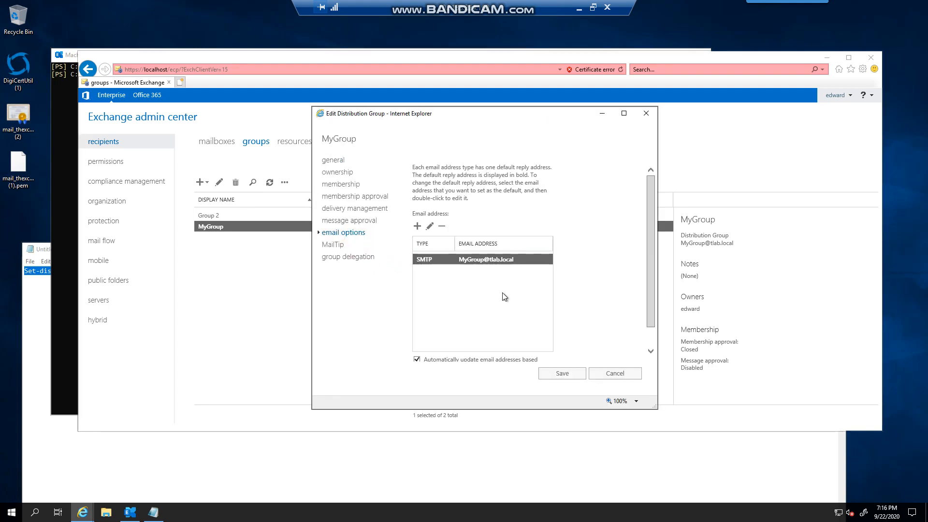
pyautogui.moveTo(561, 271)
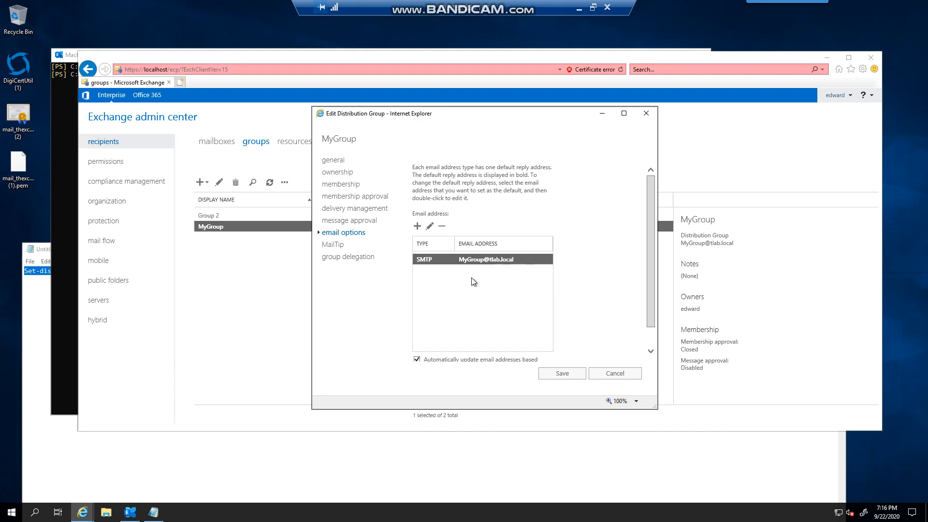
pyautogui.moveTo(434, 267)
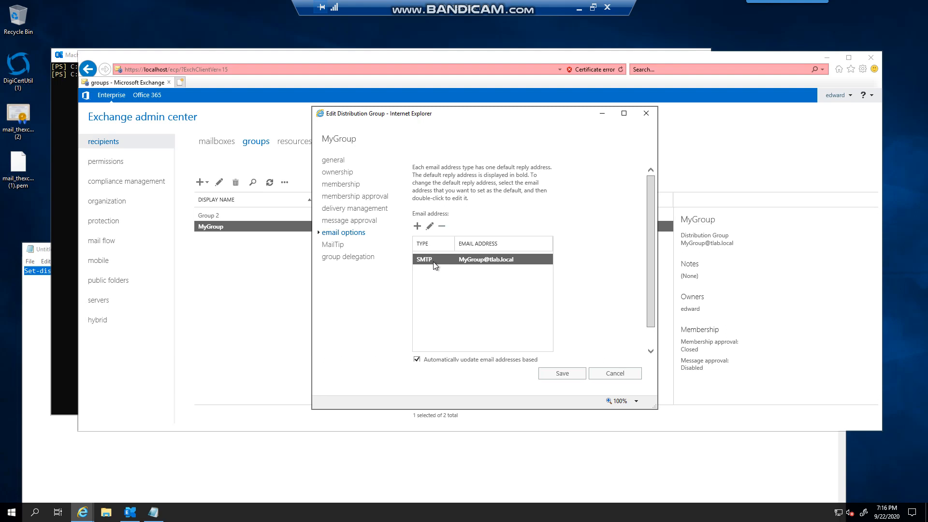
pyautogui.moveTo(480, 277)
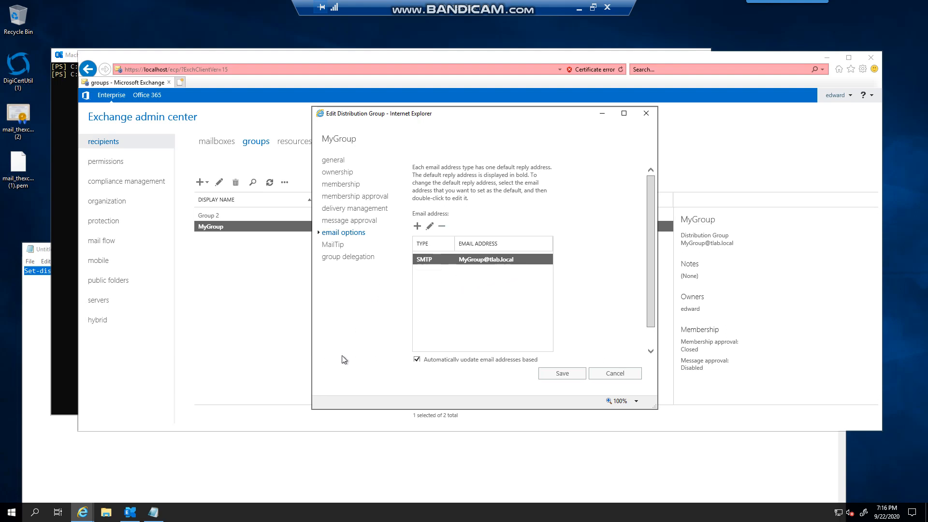
pyautogui.moveTo(625, 160)
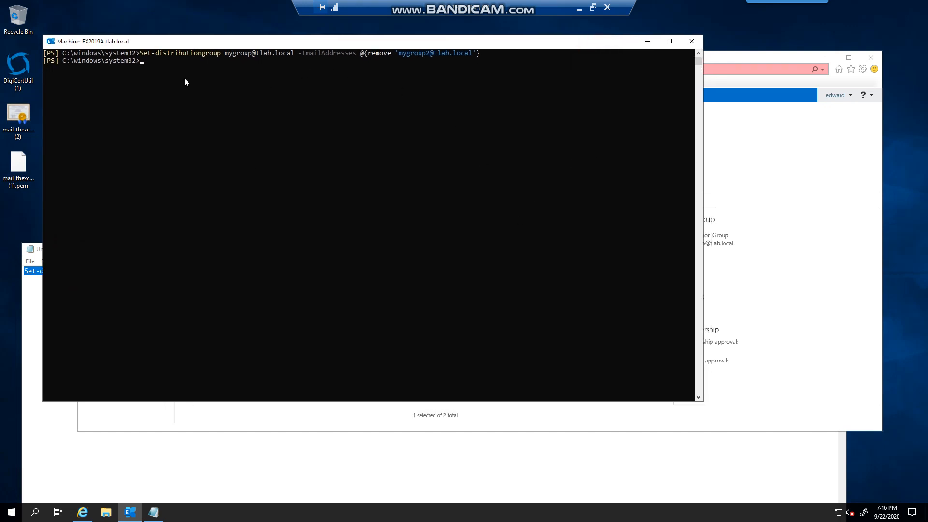
pyautogui.moveTo(281, 86)
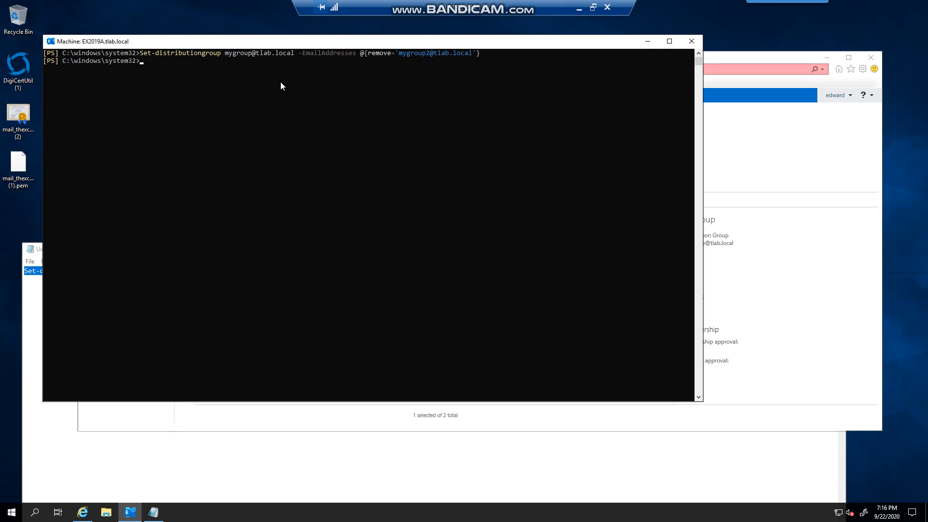
pyautogui.moveTo(420, 61)
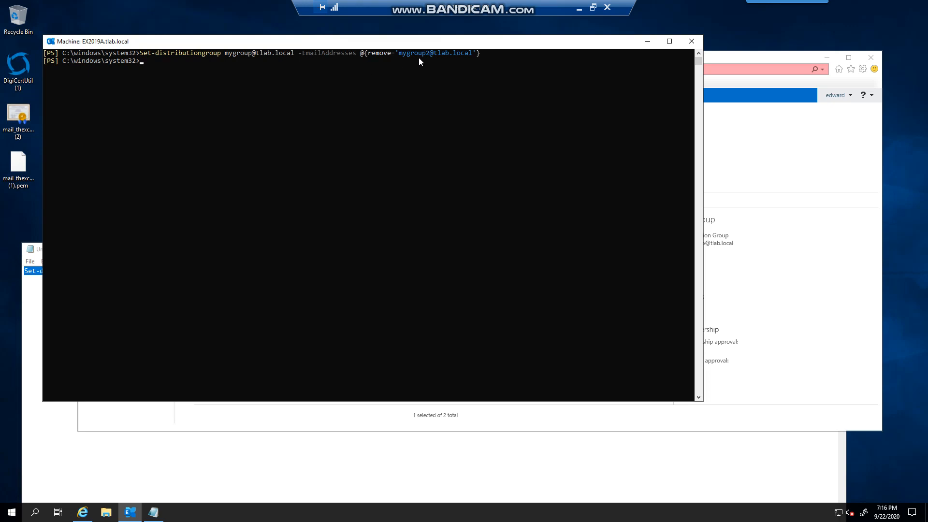
pyautogui.moveTo(348, 67)
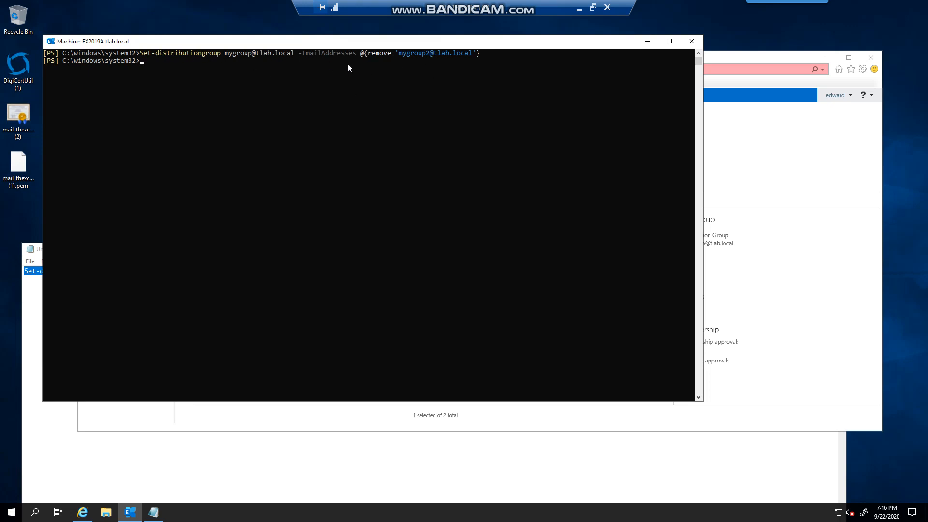
pyautogui.moveTo(387, 65)
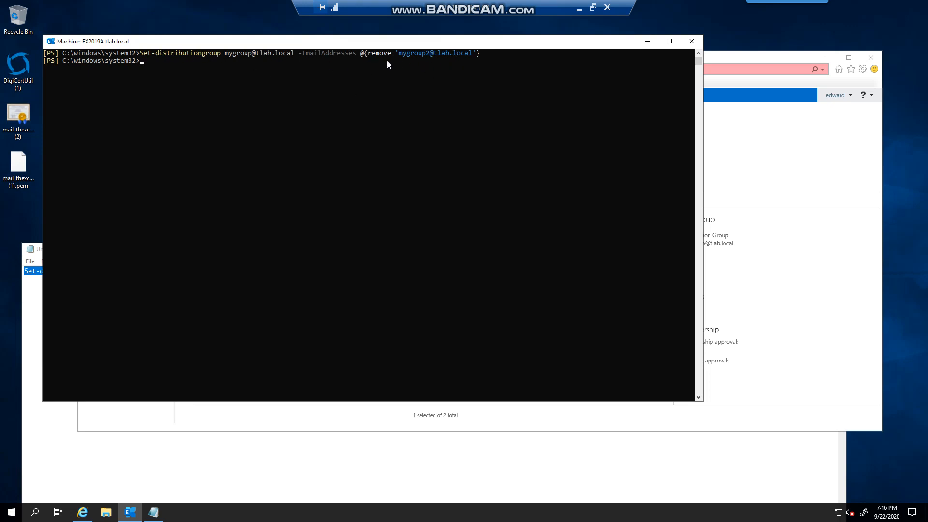
pyautogui.moveTo(384, 72)
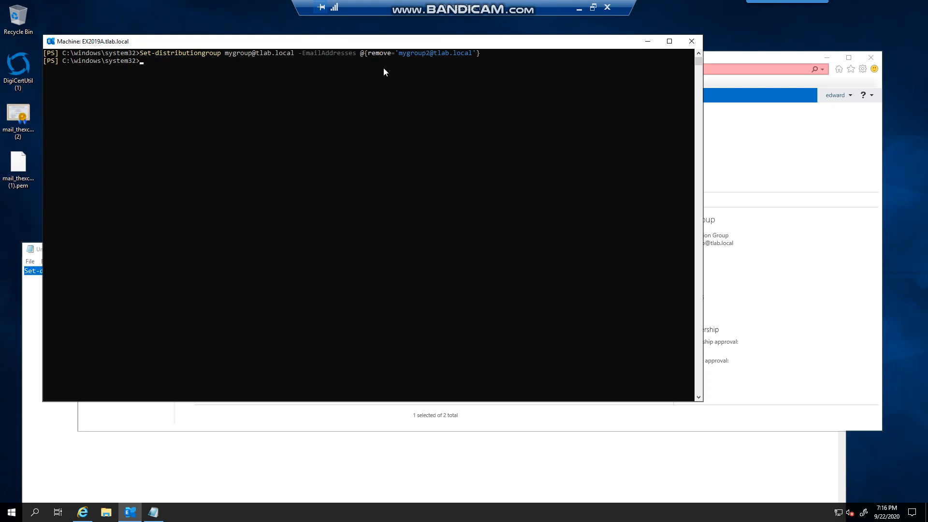
pyautogui.moveTo(158, 63)
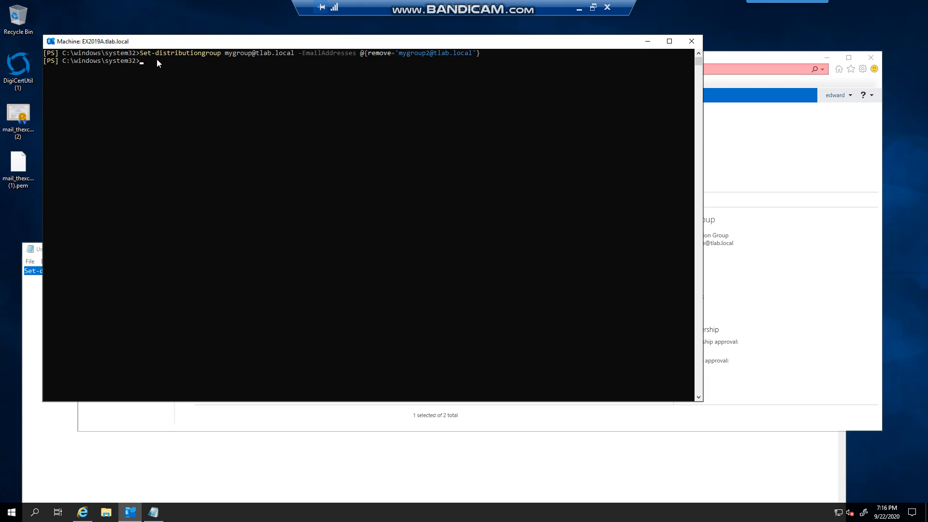